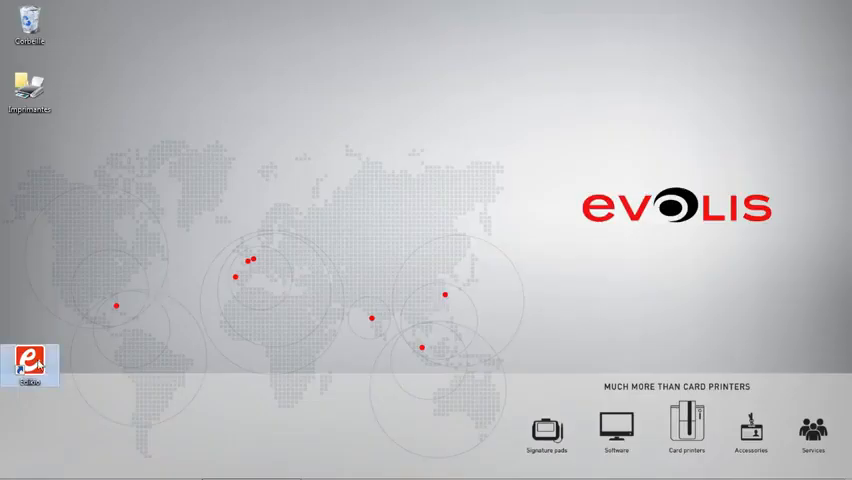
Launch Edikio Professional Edition from the desktop shortcut
{"action": "double_click", "coordinate": [28, 356]}
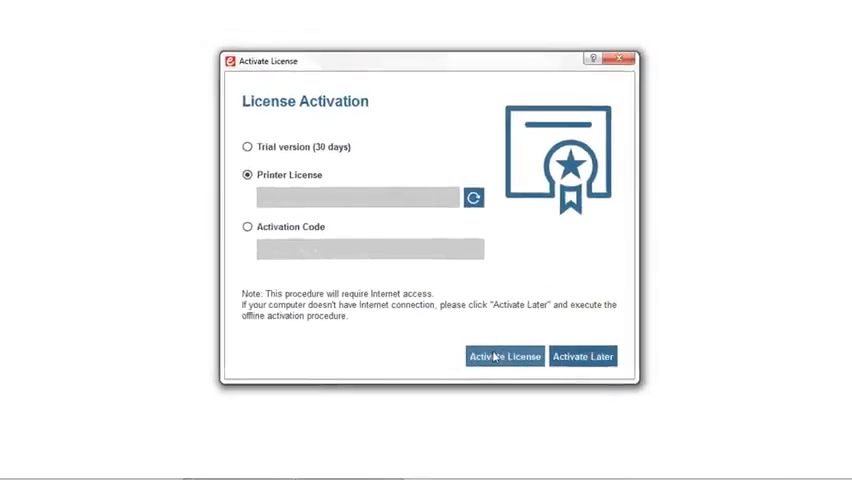
Activate the printer license and acknowledge the success message
{"action": "left_click", "coordinate": [504, 356]}
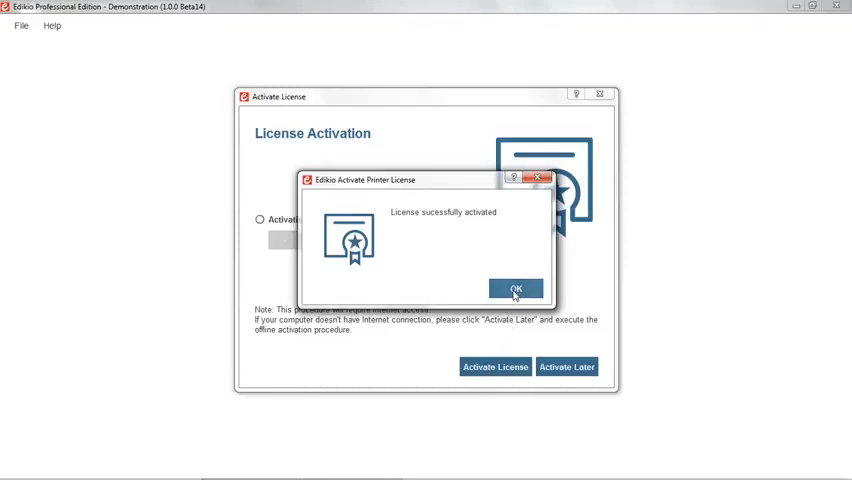
{"action": "left_click", "coordinate": [516, 288]}
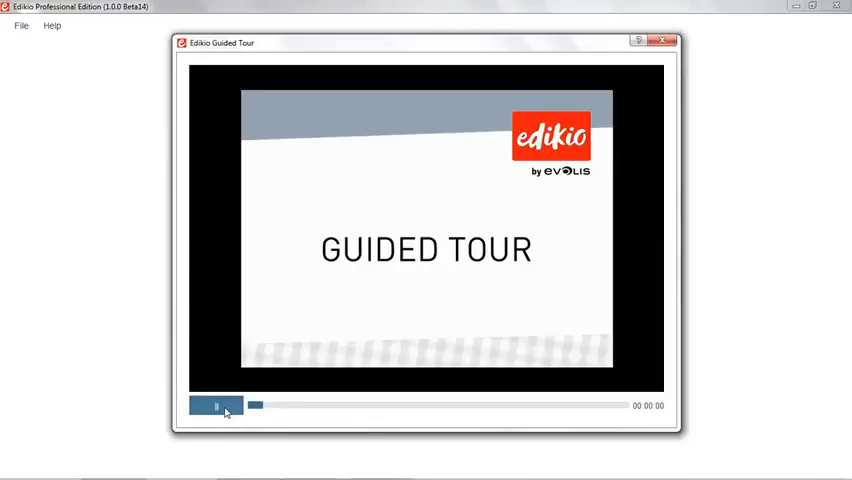
Close the Guided Tour to reach the new category wizard
{"action": "left_click", "coordinate": [214, 404]}
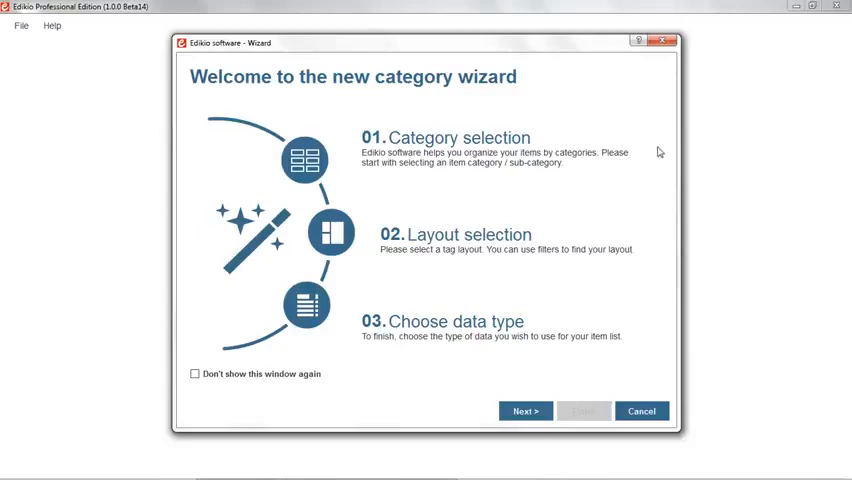
{"action": "mouse_move", "coordinate": [650, 182]}
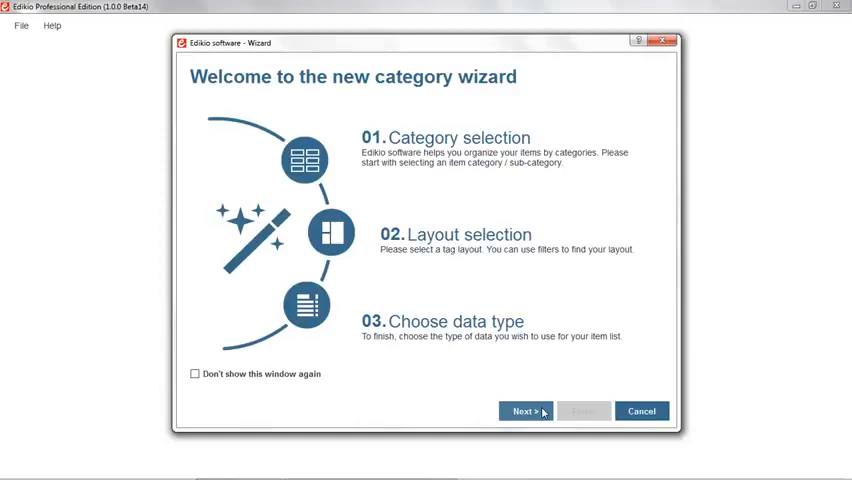
Choose CHEESEMONGERS as the new category in the wizard
{"action": "left_click", "coordinate": [524, 412]}
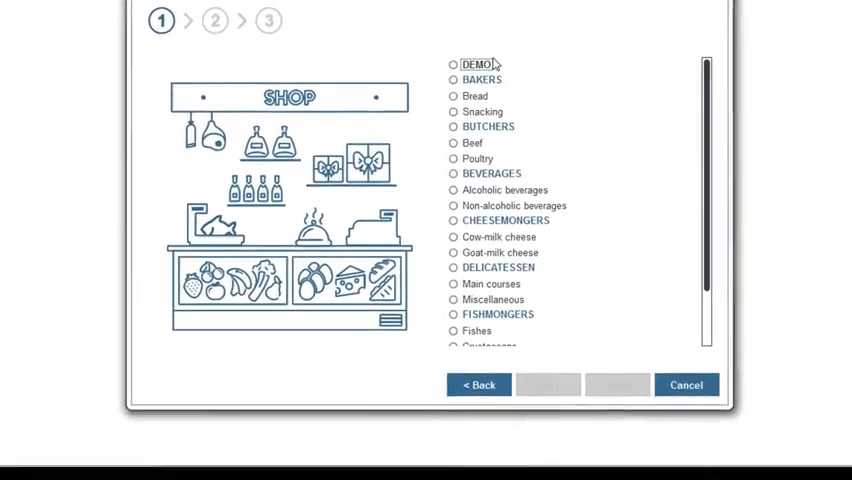
{"action": "left_click", "coordinate": [454, 214]}
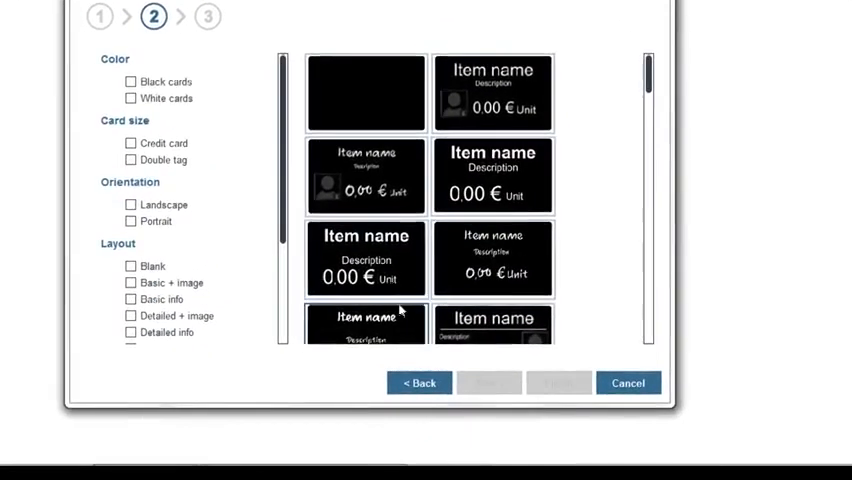
Pick the first black Basic + image tag layout and finish the category with a sample item list
{"action": "left_click", "coordinate": [492, 176]}
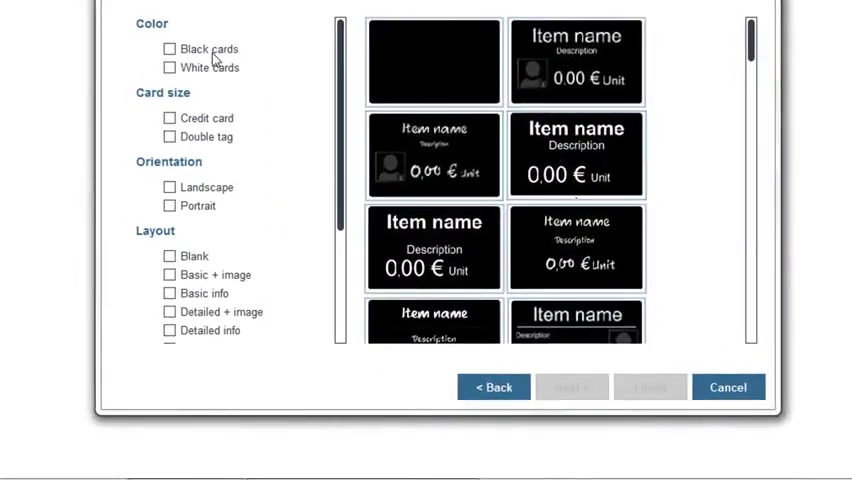
{"action": "left_click", "coordinate": [168, 48]}
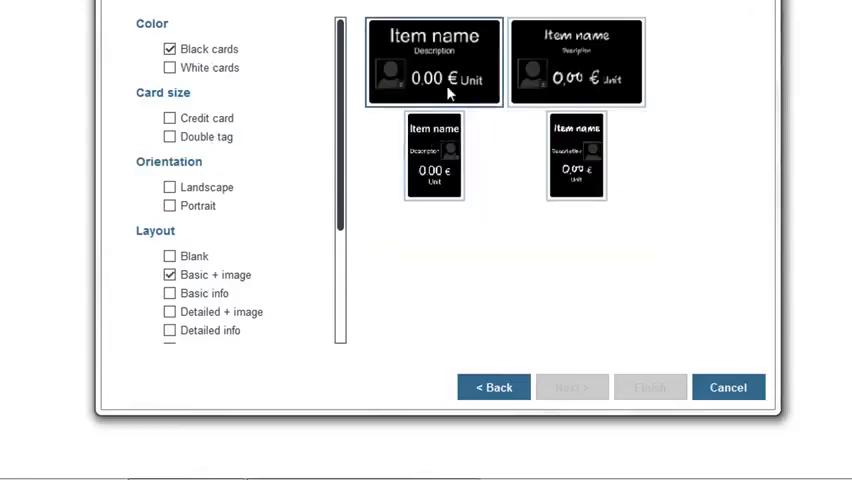
{"action": "left_click", "coordinate": [434, 62]}
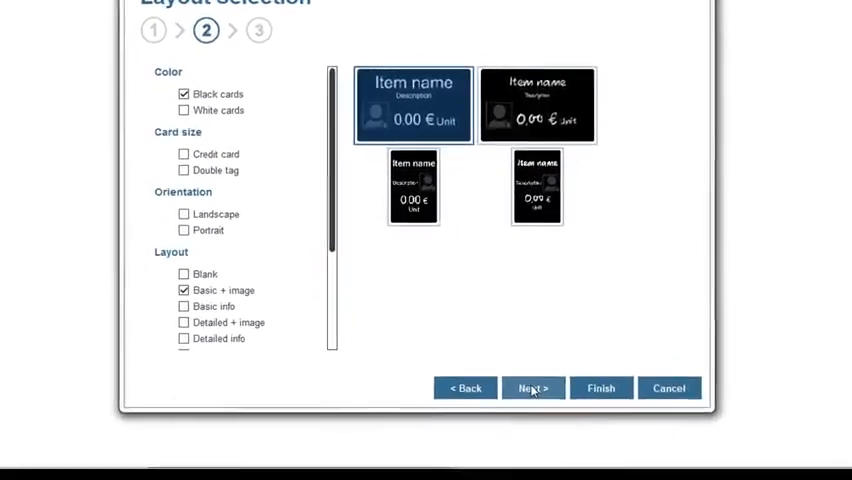
{"action": "left_click", "coordinate": [532, 388]}
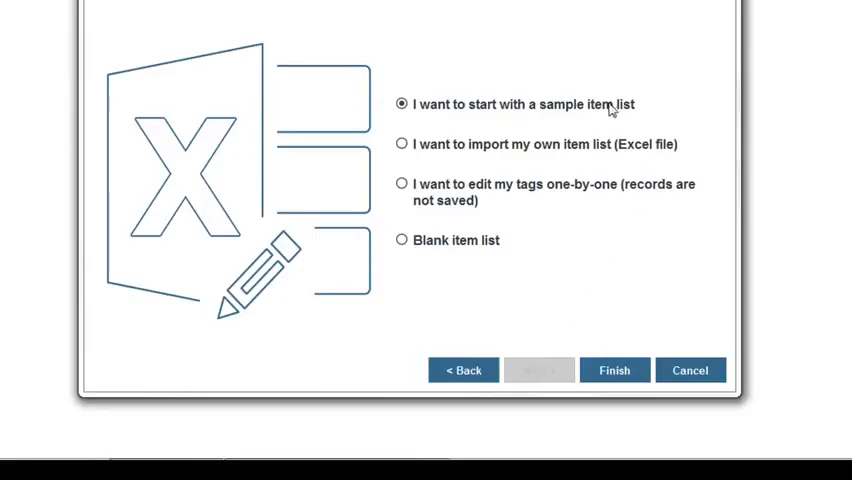
{"action": "mouse_move", "coordinate": [544, 352]}
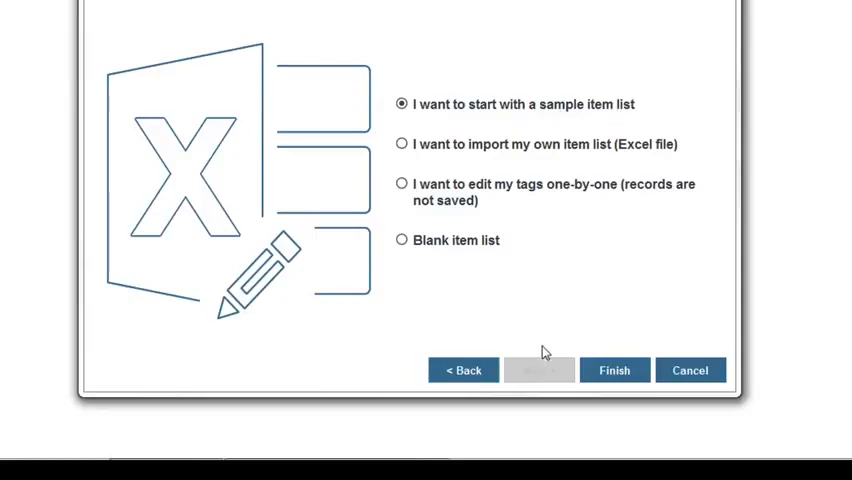
{"action": "left_click", "coordinate": [614, 370]}
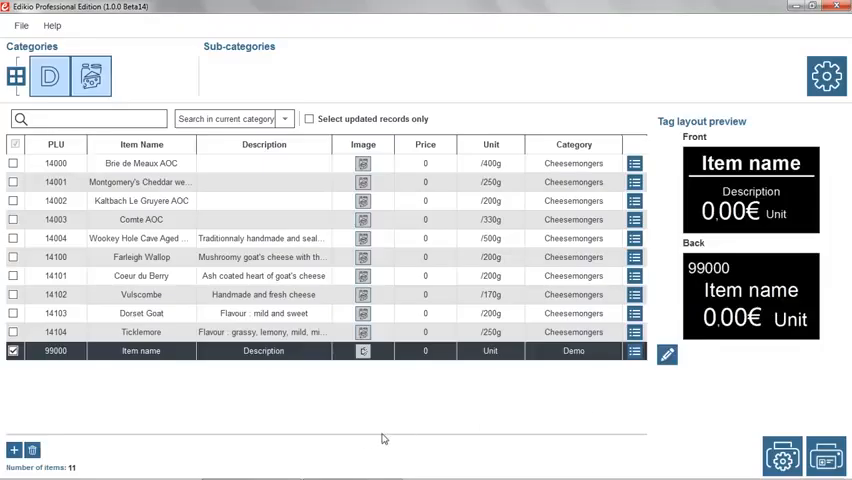
{"action": "mouse_move", "coordinate": [364, 440]}
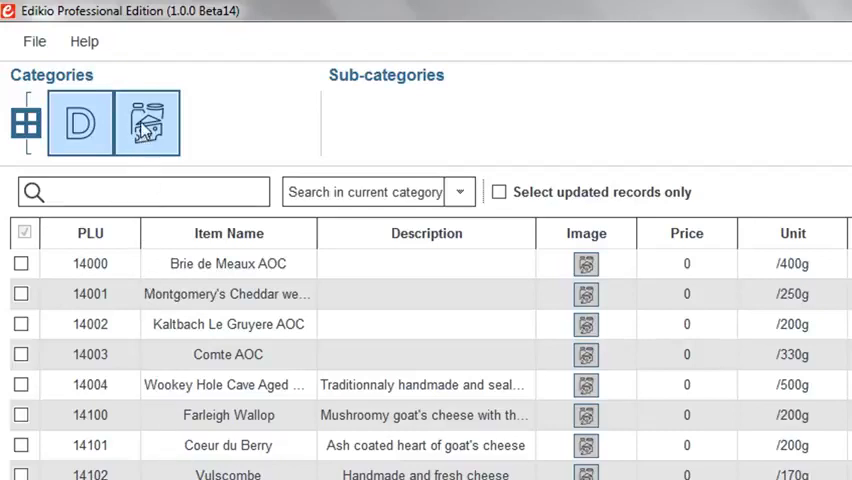
Edit the Coeur du Berry item's description and set its price to 4.5
{"action": "left_click", "coordinate": [146, 122]}
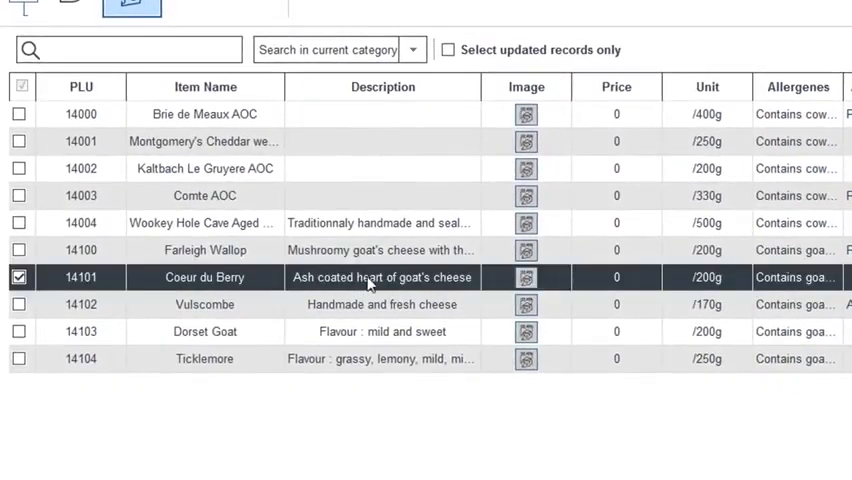
{"action": "double_click", "coordinate": [382, 276]}
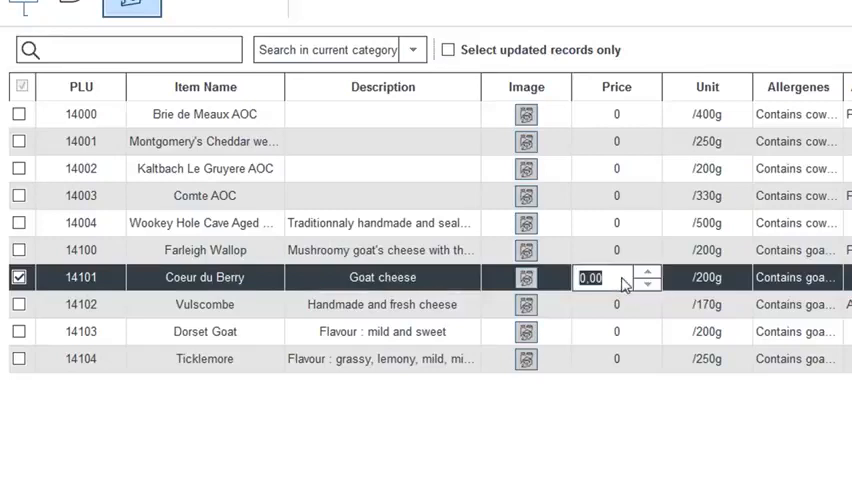
{"action": "type", "text": "4.5"}
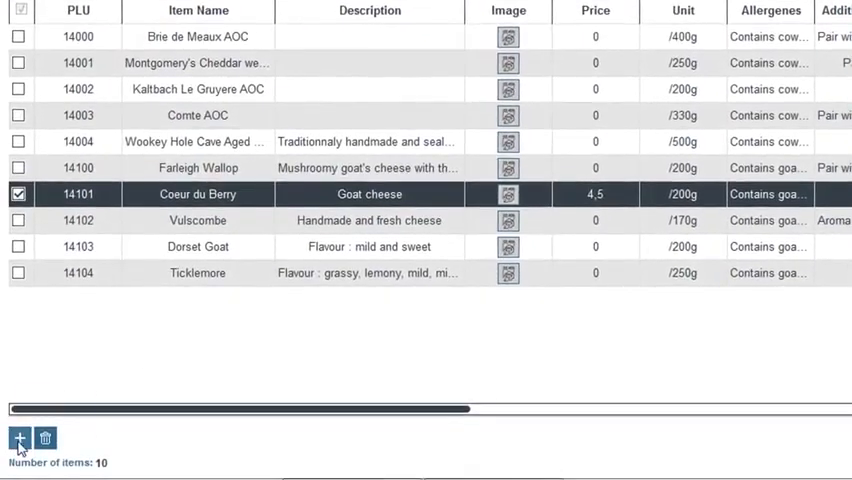
{"action": "mouse_move", "coordinate": [44, 438]}
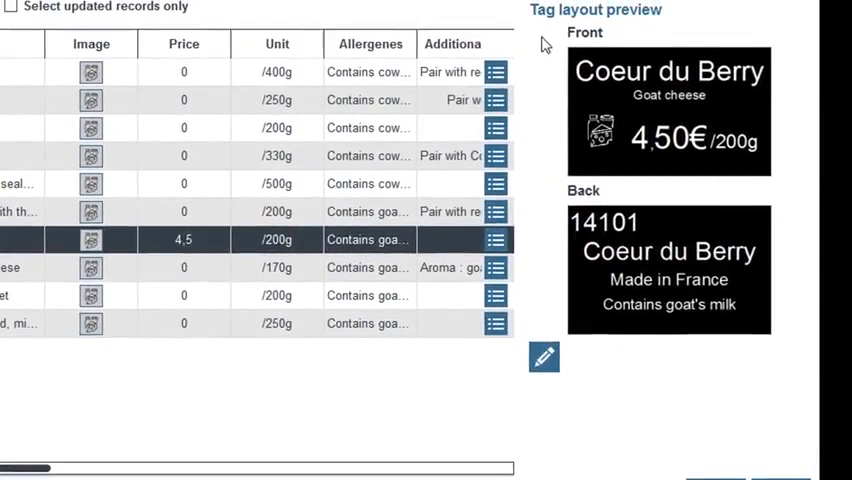
Review the Coeur du Berry tag preview showing Goat cheese, 4.50€/200g and 14101 on the back
{"action": "scroll", "scroll_direction": "down", "scroll_amount": 3}
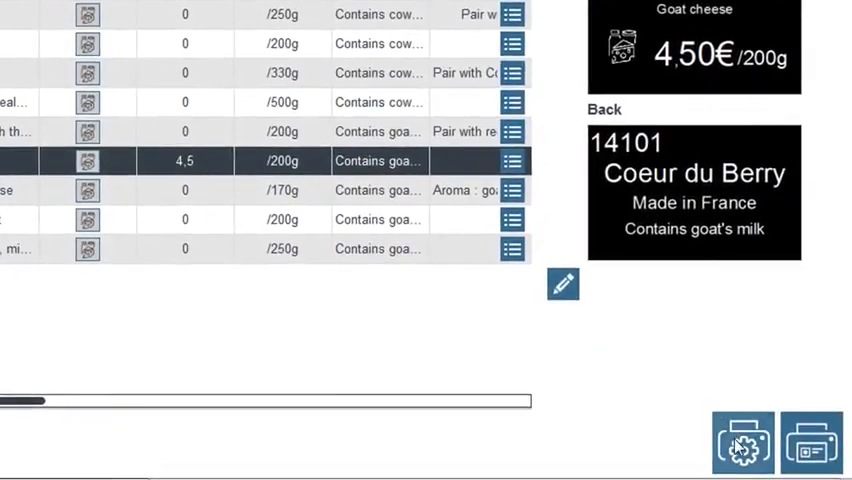
{"action": "left_click", "coordinate": [744, 444]}
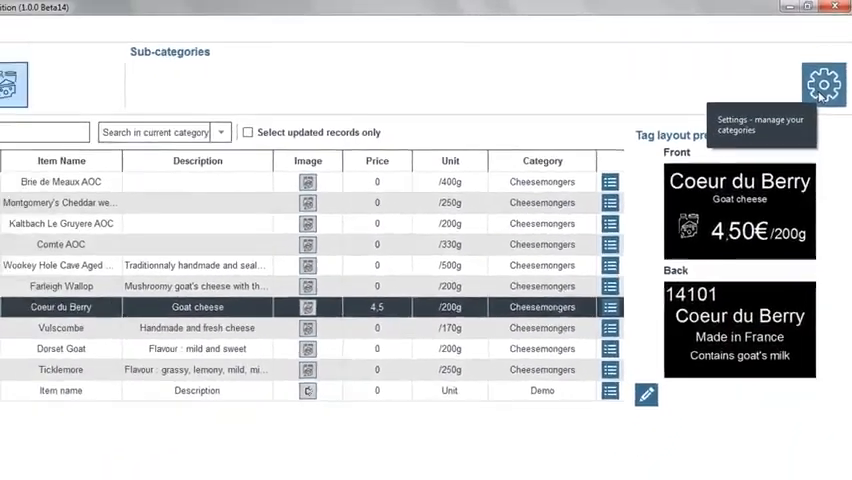
Show the Cheesemongers category's name and image details in the settings view
{"action": "left_click", "coordinate": [824, 84]}
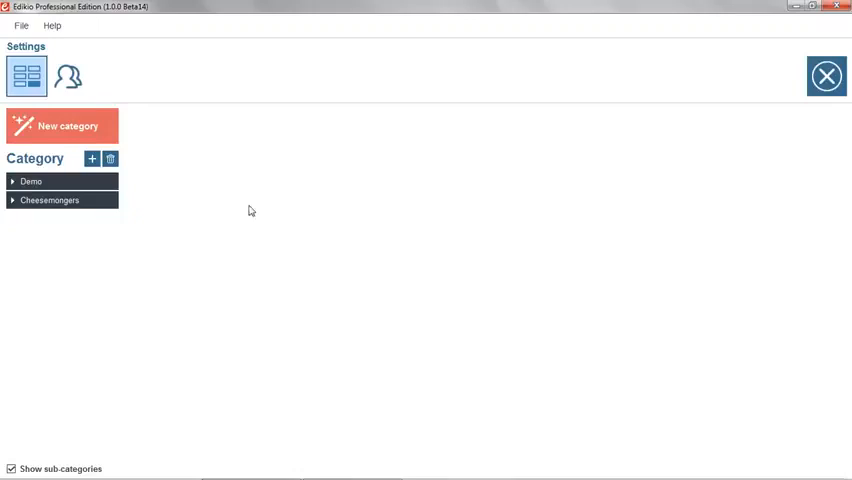
{"action": "left_click", "coordinate": [50, 200]}
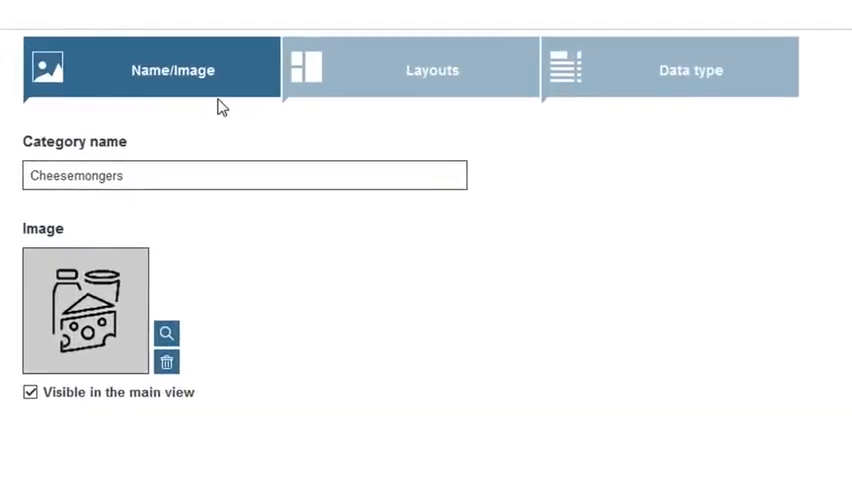
Review the Cheesemongers tag layouts, then its data type columns and formats
{"action": "left_click", "coordinate": [432, 68]}
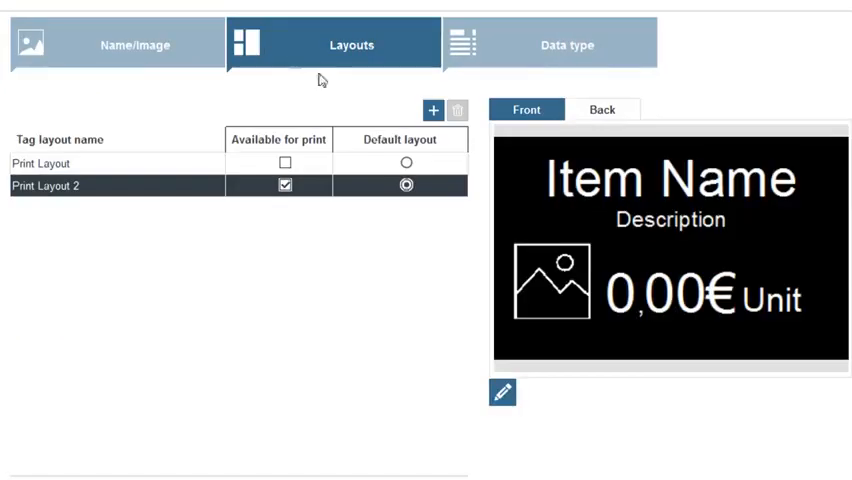
{"action": "mouse_move", "coordinate": [458, 110]}
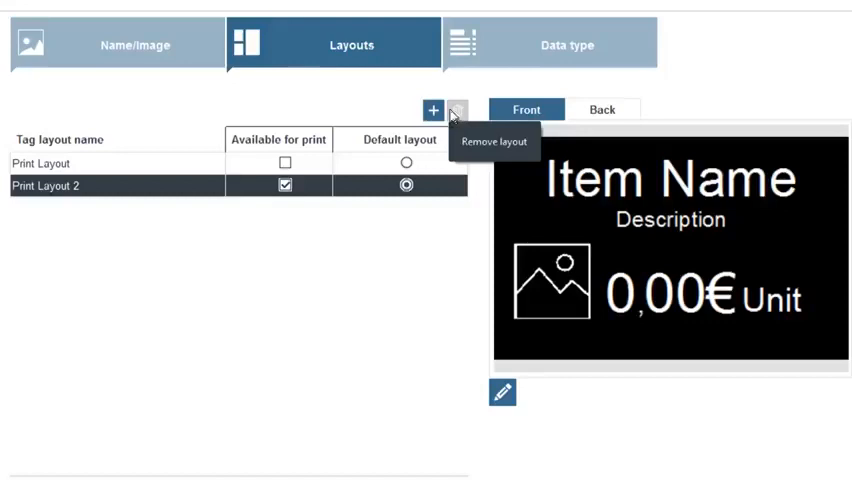
{"action": "mouse_move", "coordinate": [502, 392]}
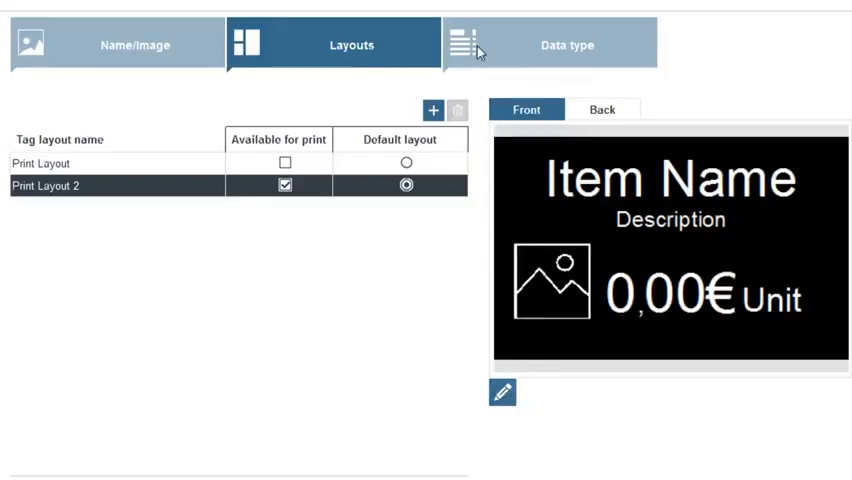
{"action": "left_click", "coordinate": [568, 44]}
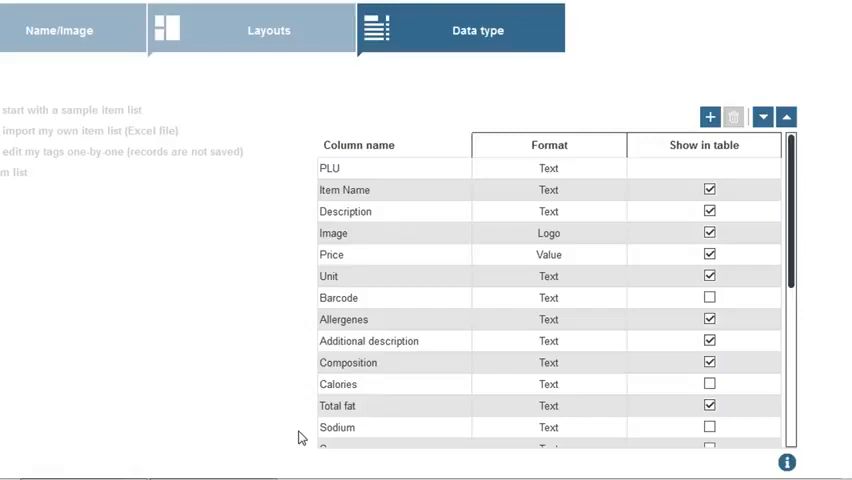
{"action": "mouse_move", "coordinate": [52, 368]}
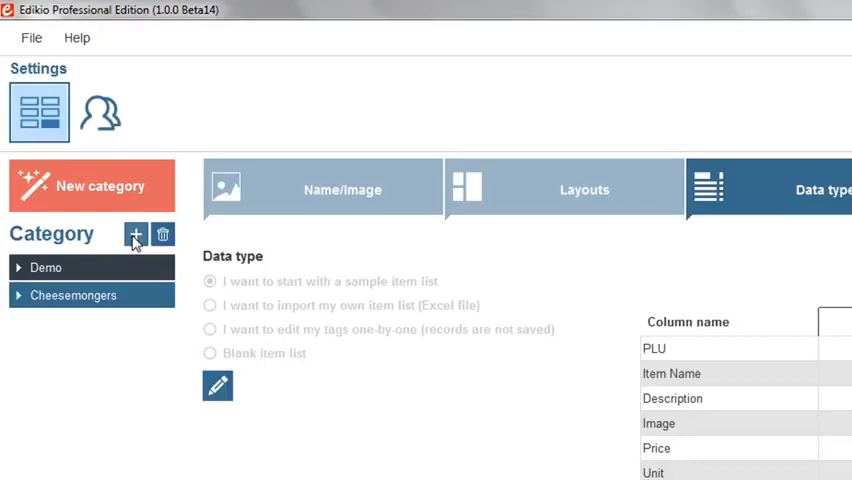
{"action": "mouse_move", "coordinate": [136, 234]}
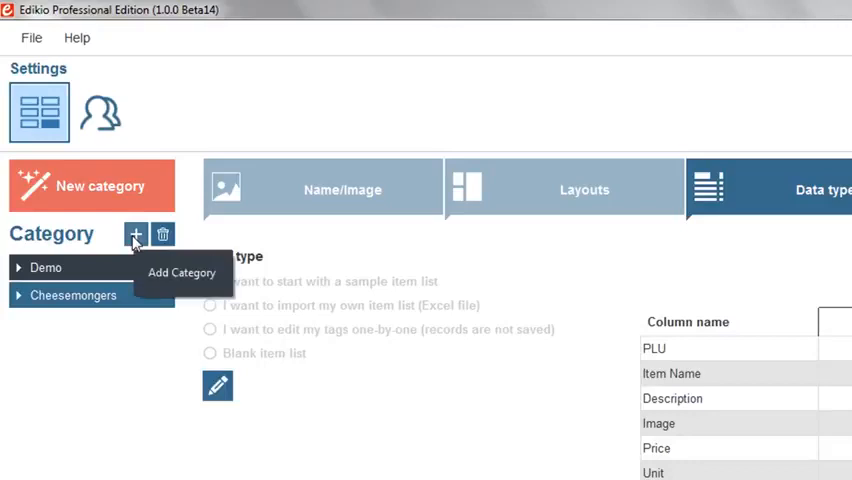